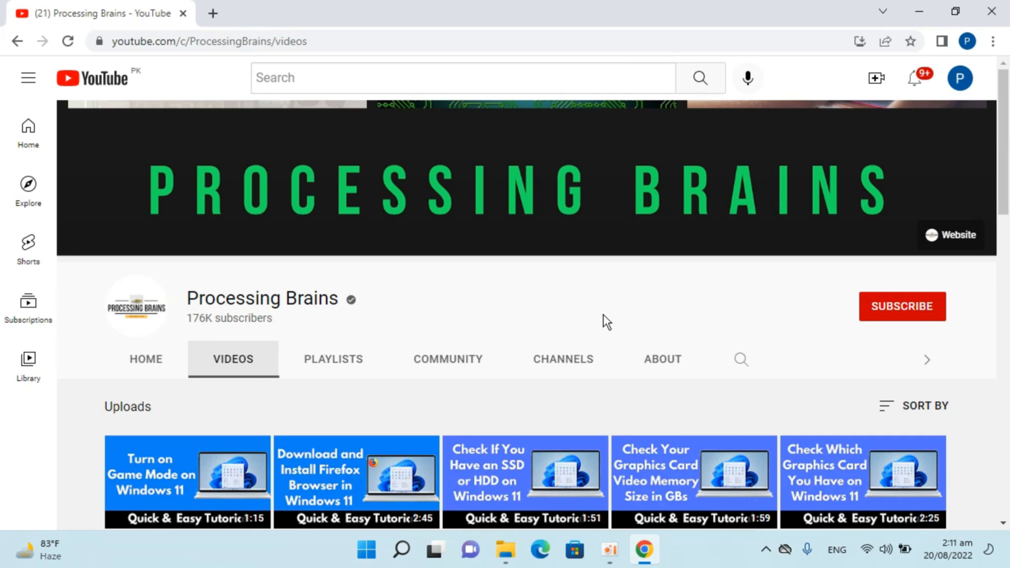
- Minimize the Chrome window showing the YouTube channel page to reveal the desktop
click(955, 11)
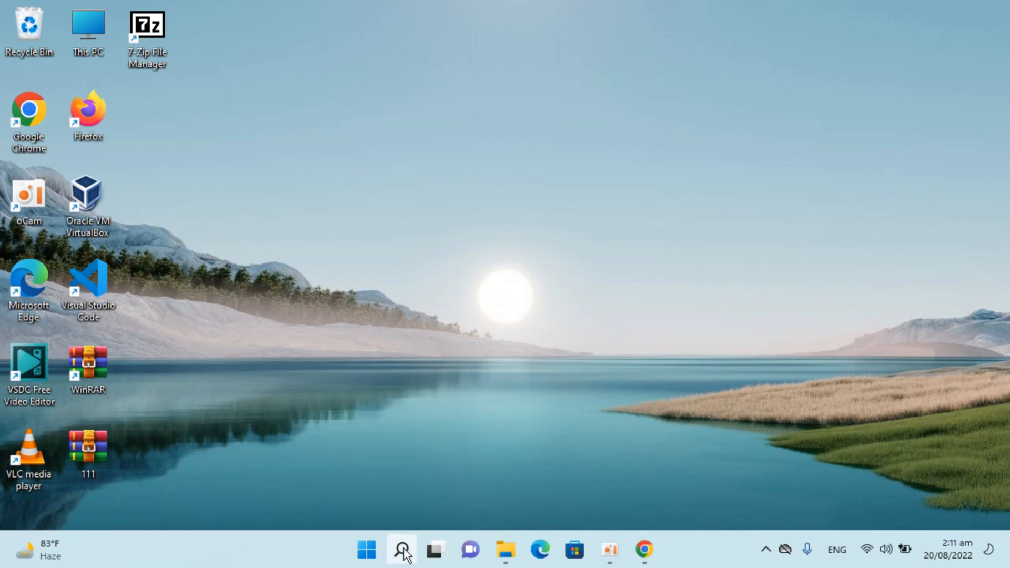
- Open Windows Search from the taskbar search icon
click(400, 549)
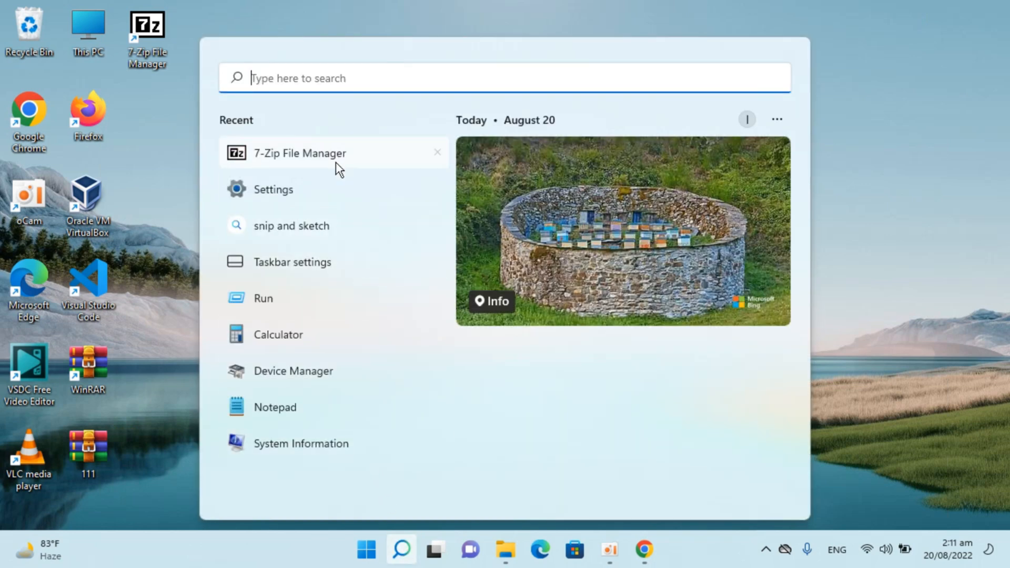
mouse_move(287, 250)
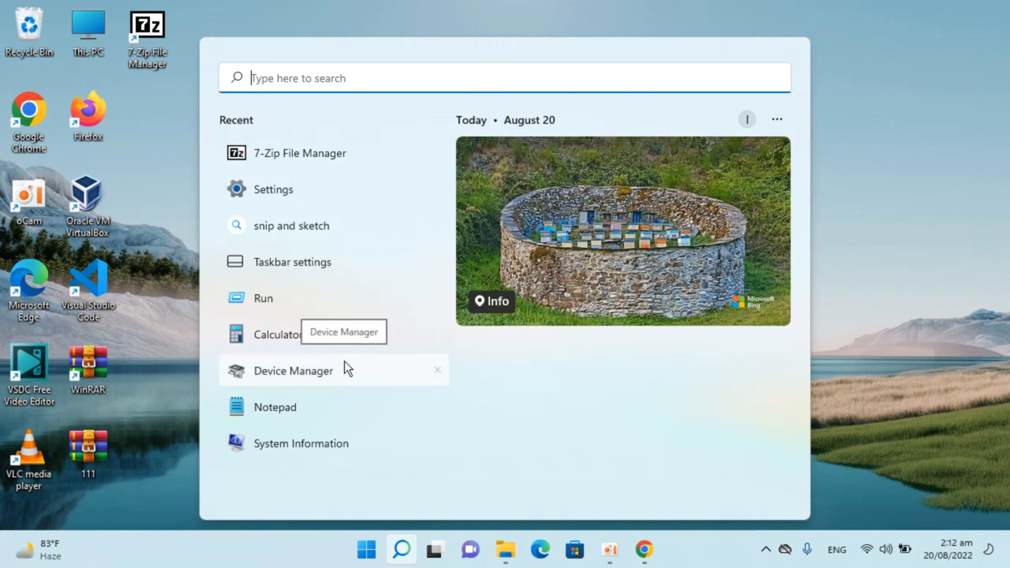
mouse_move(346, 366)
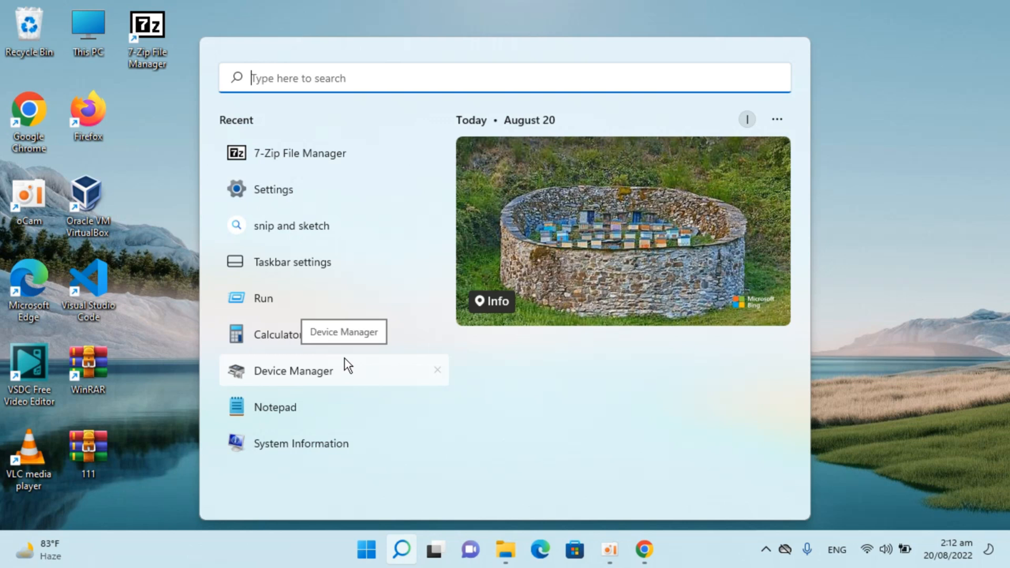
mouse_move(347, 370)
text(sett)
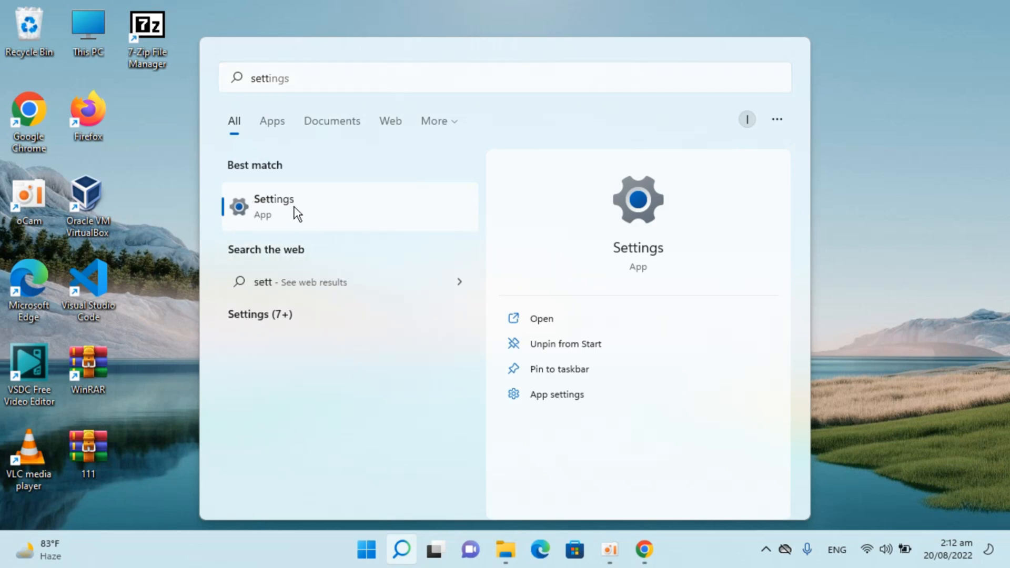
- Launch the Settings app from the Best match search result
click(274, 207)
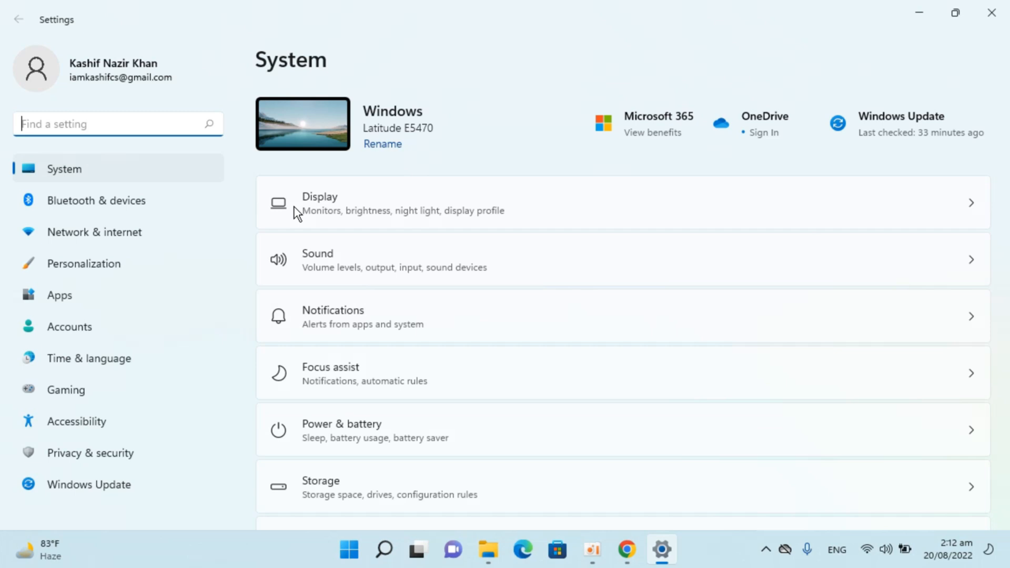
mouse_move(447, 40)
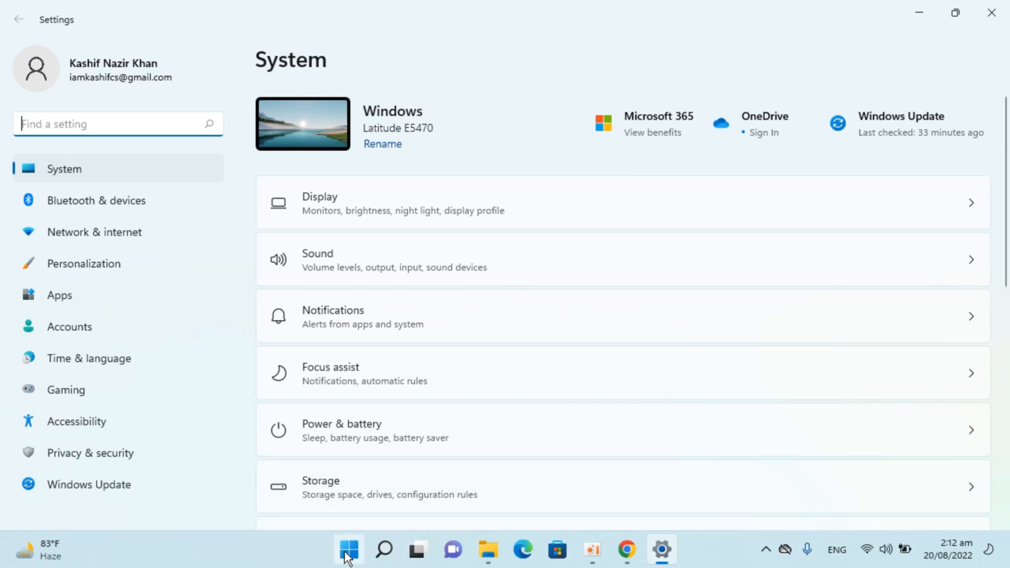
right_click(347, 549)
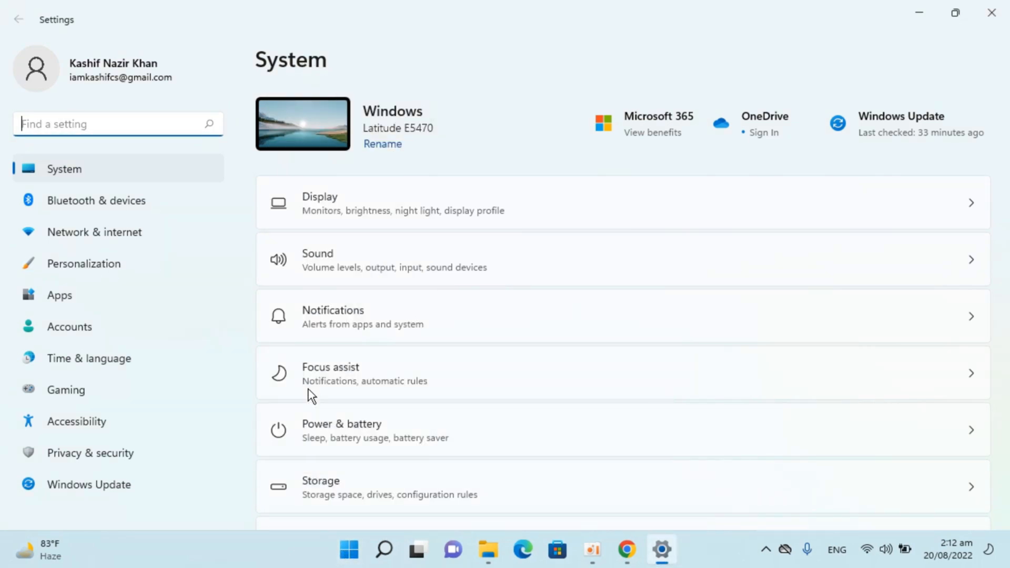
mouse_move(347, 317)
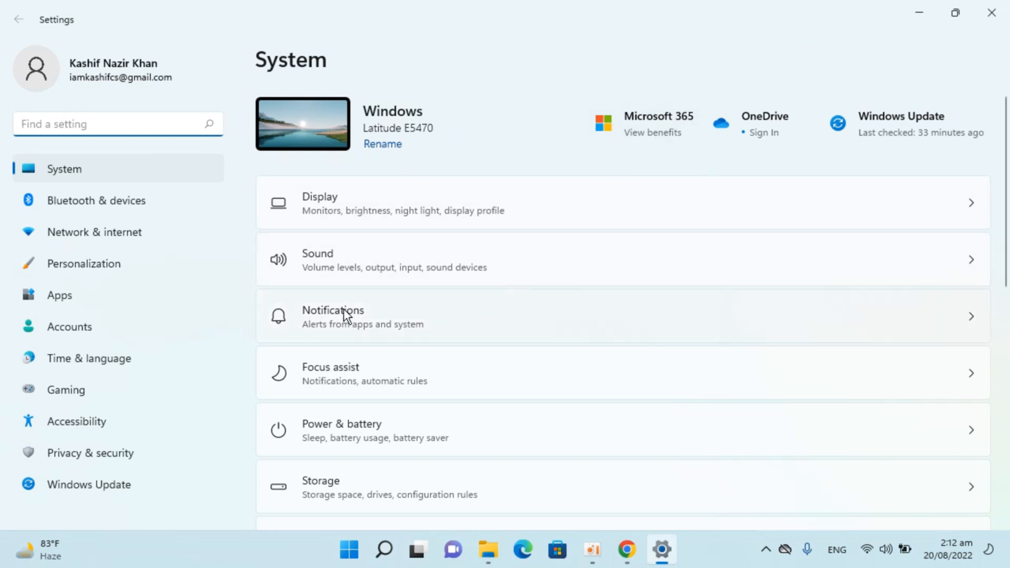
mouse_move(313, 349)
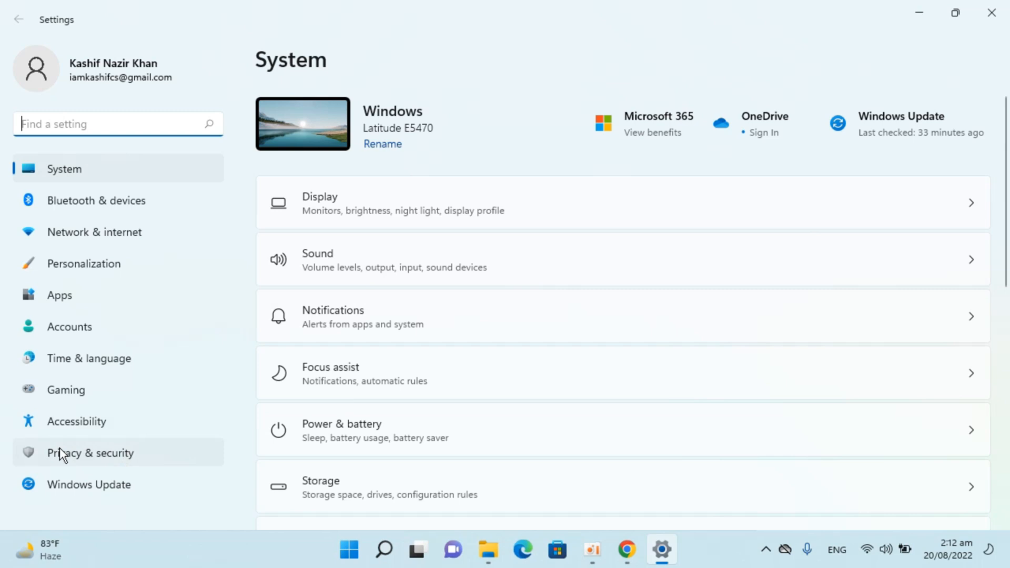
mouse_move(87, 462)
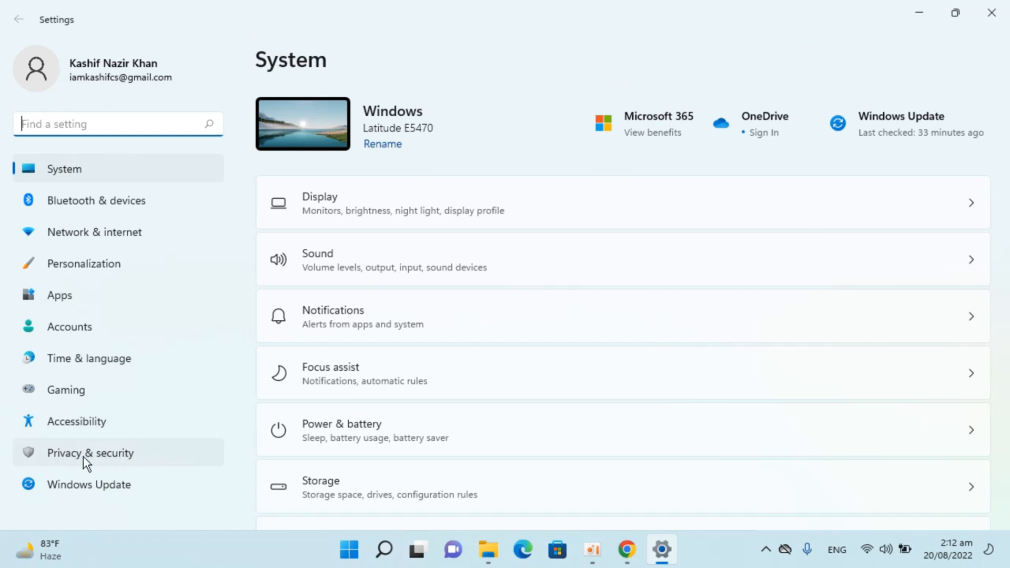
- Go to Privacy & security and open Search permissions
click(90, 453)
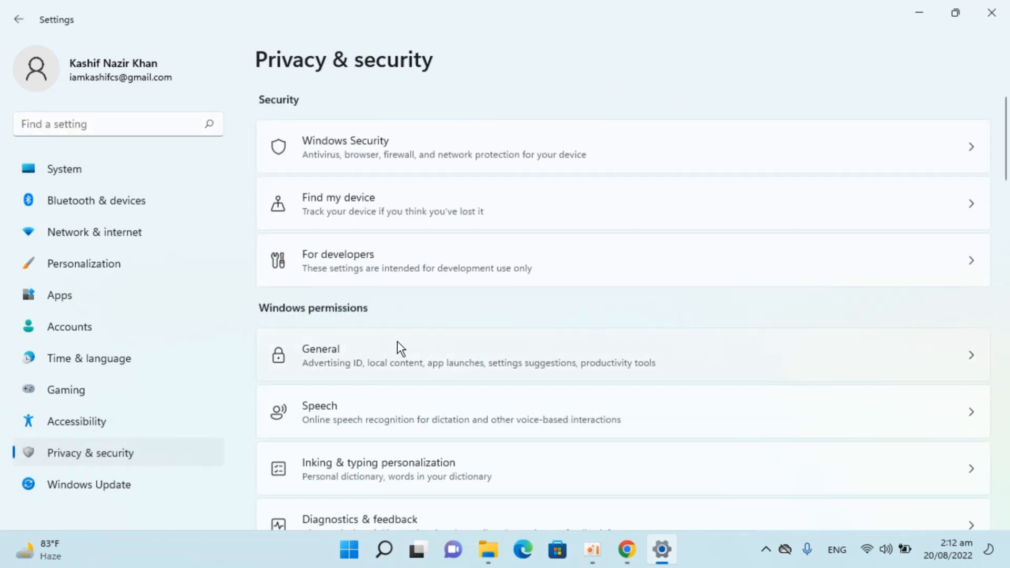
scroll(down, 3)
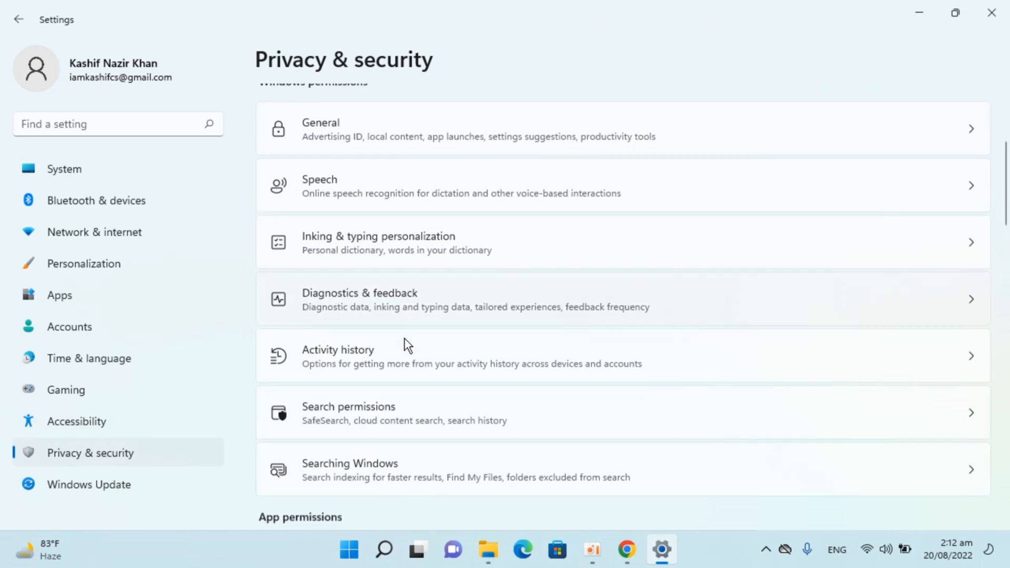
scroll(down, 3)
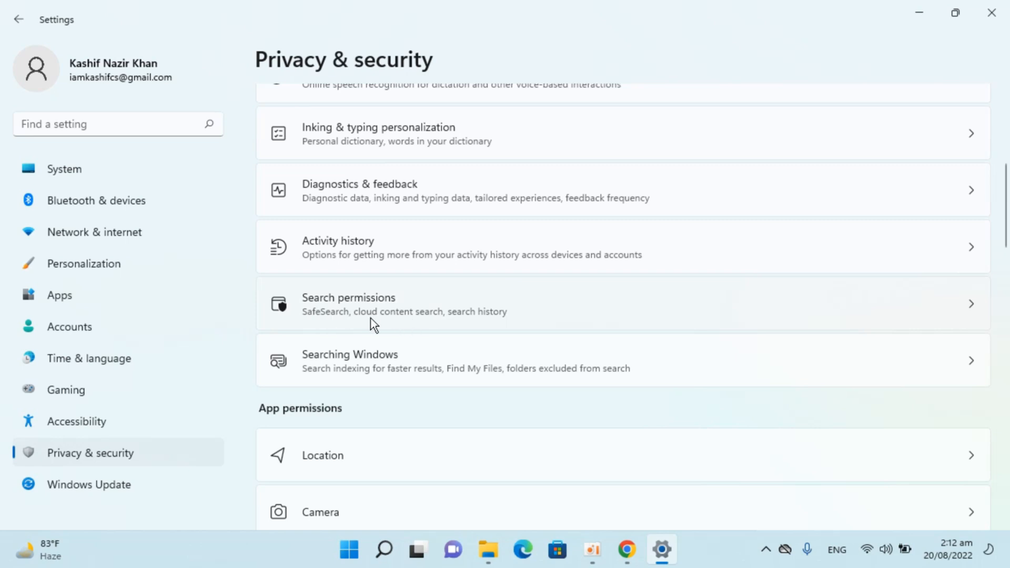
click(348, 304)
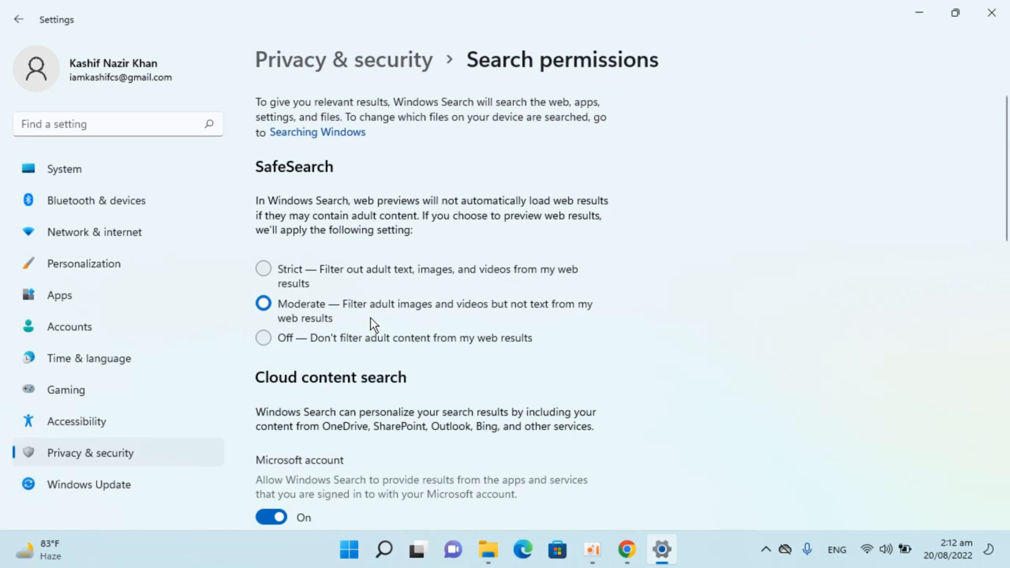
- Scroll Search permissions down to the History section
scroll(down, 3)
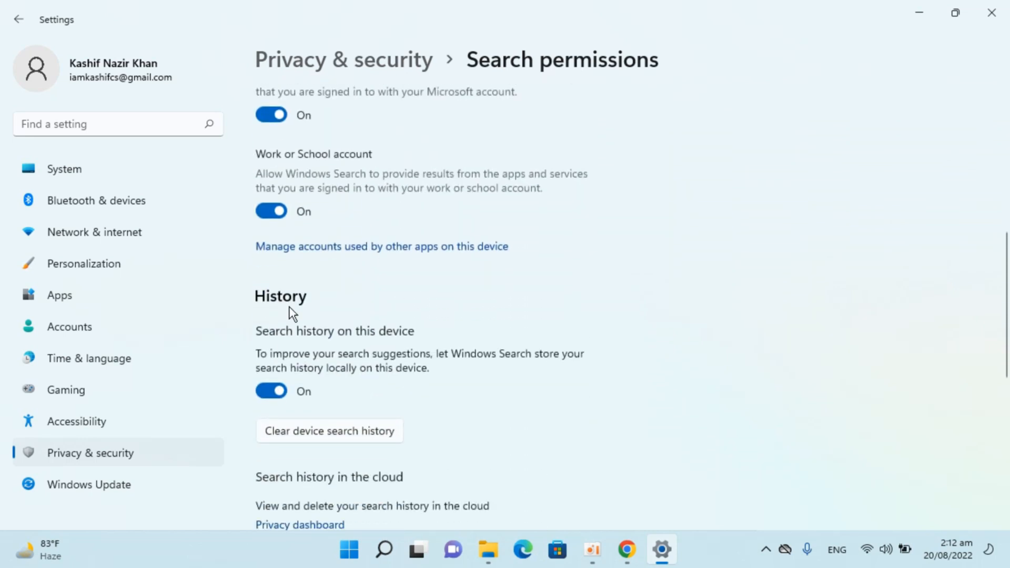
mouse_move(266, 348)
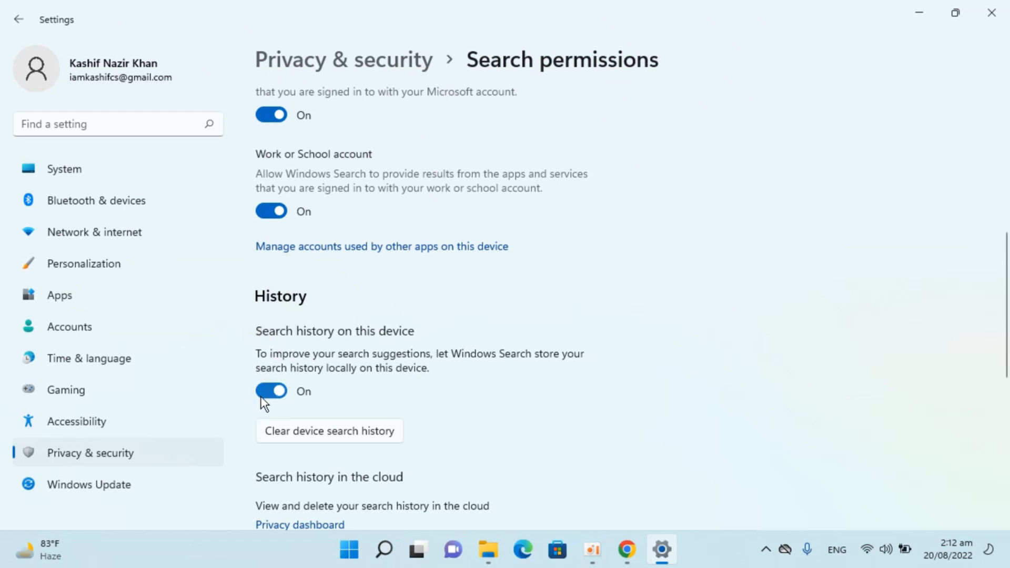
mouse_move(279, 444)
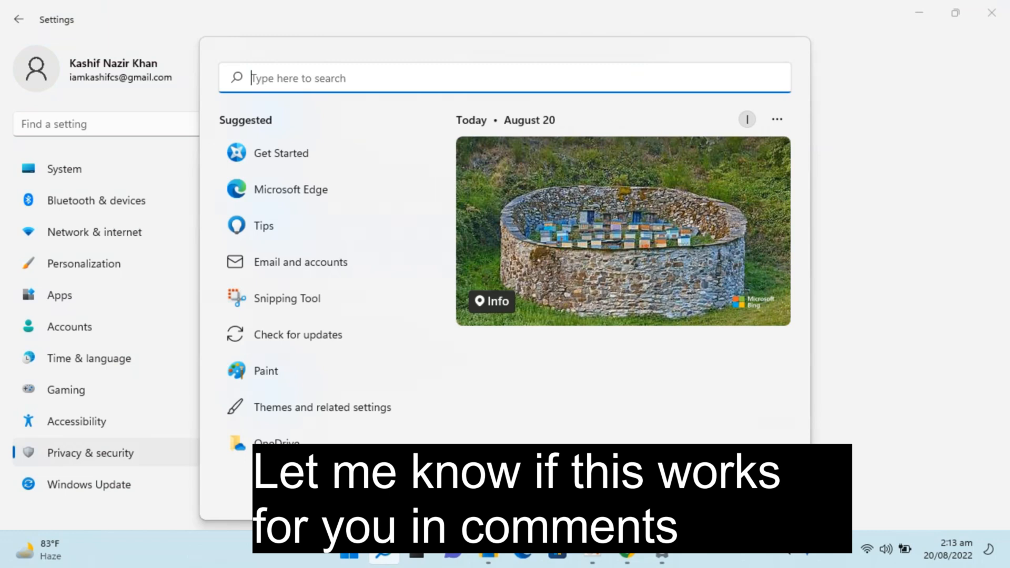
mouse_move(281, 407)
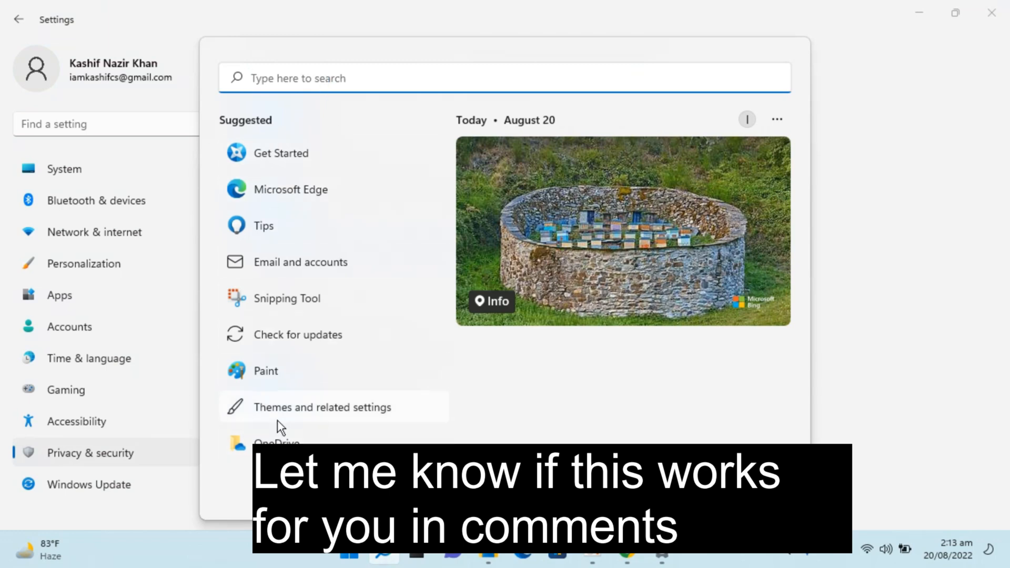
mouse_move(288, 130)
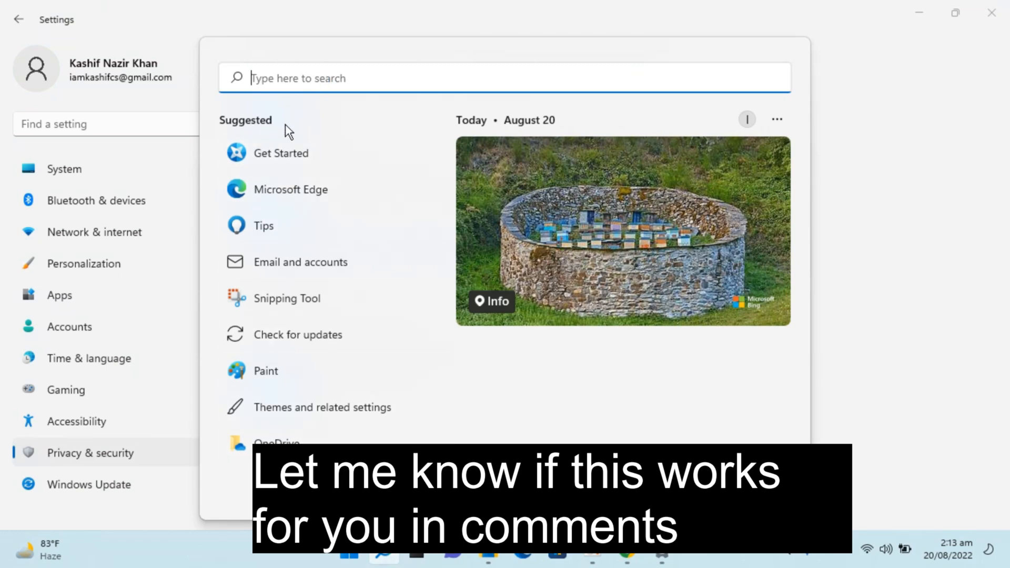
mouse_move(964, 310)
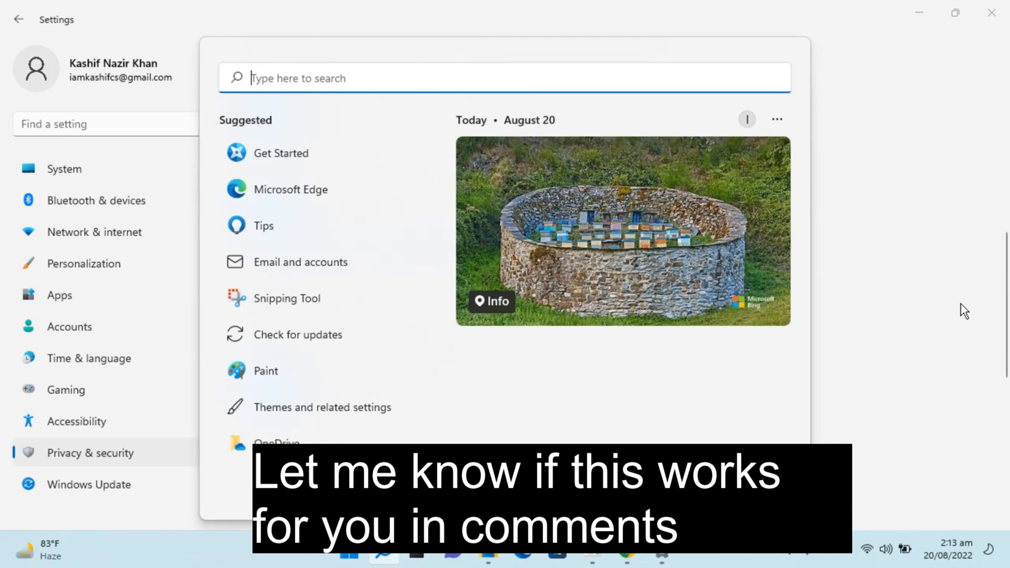